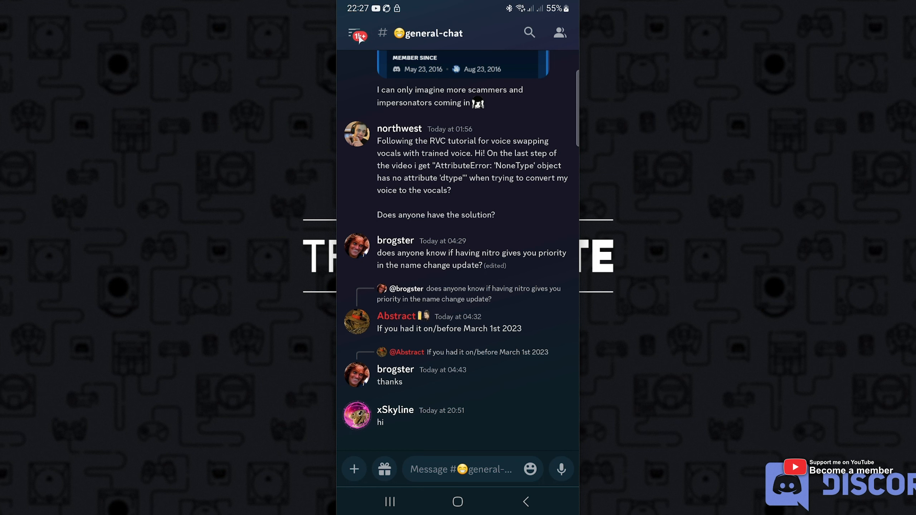
- Leave general-chat via the channel drawer and reach your user settings page
click(356, 33)
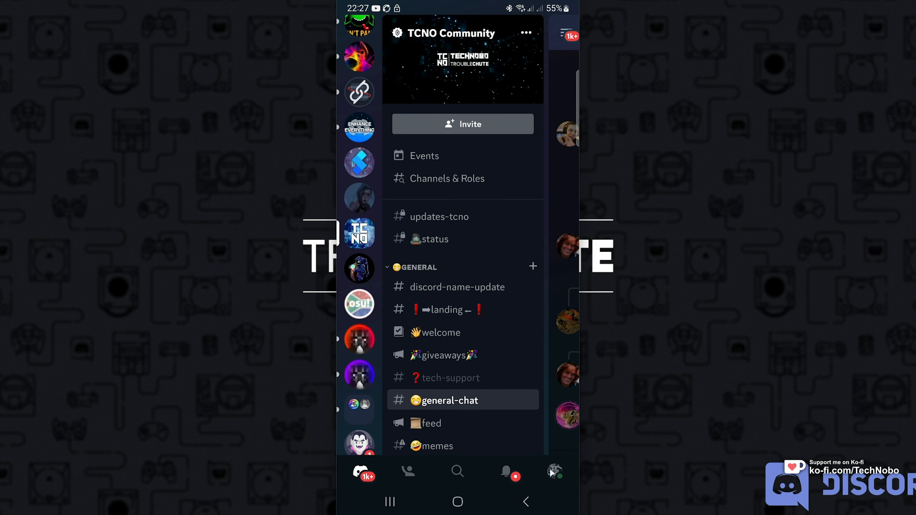
click(553, 471)
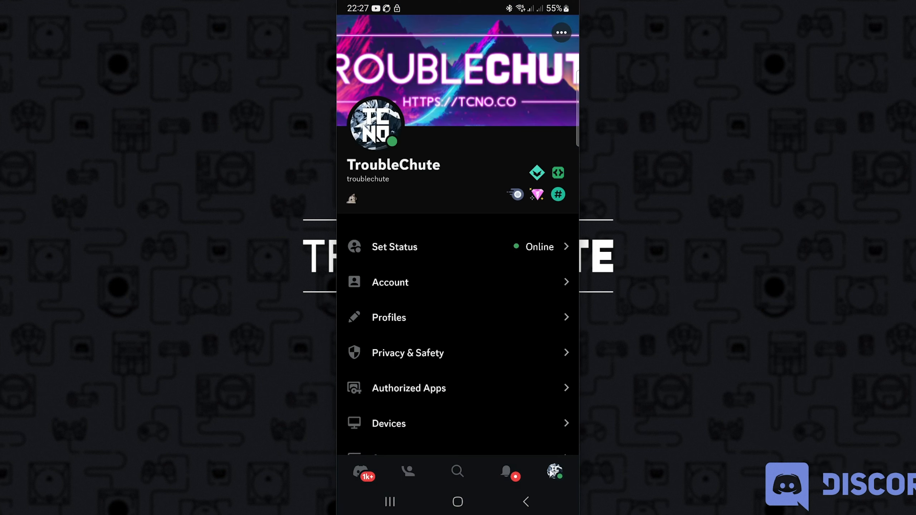
mouse_move(627, 209)
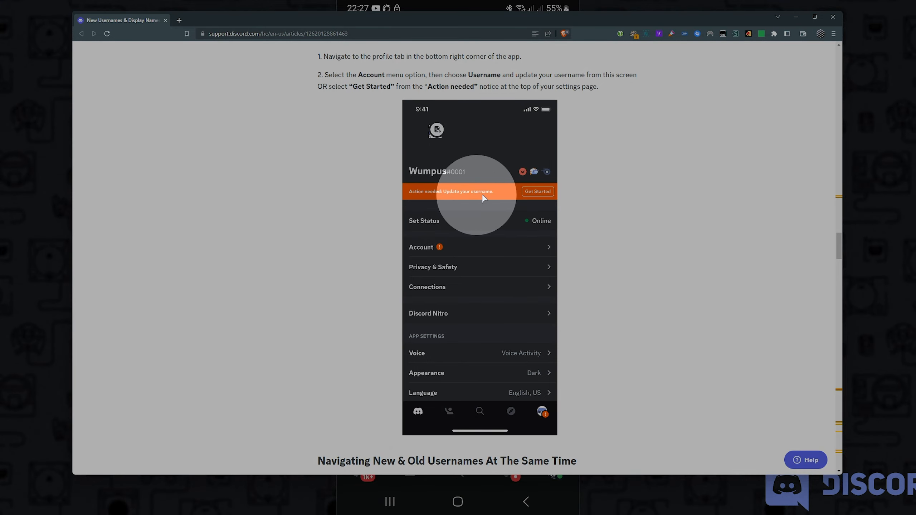
mouse_move(488, 26)
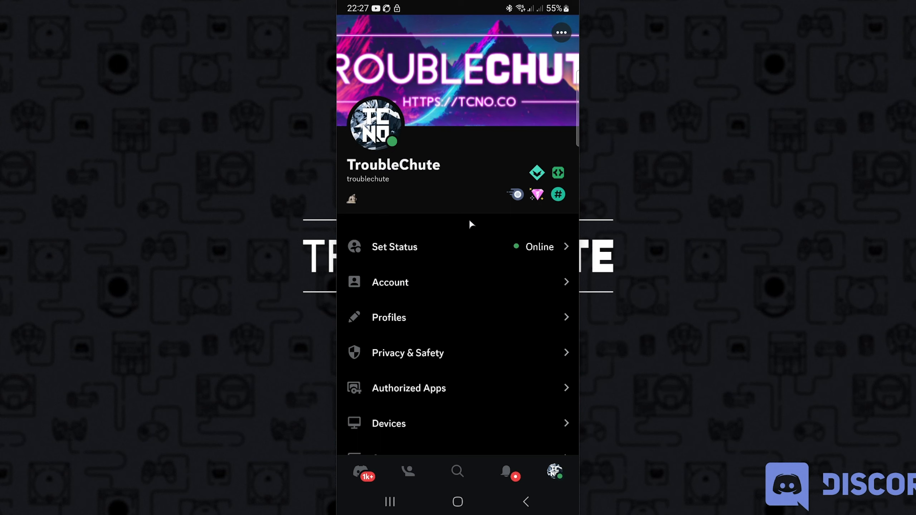
mouse_move(529, 144)
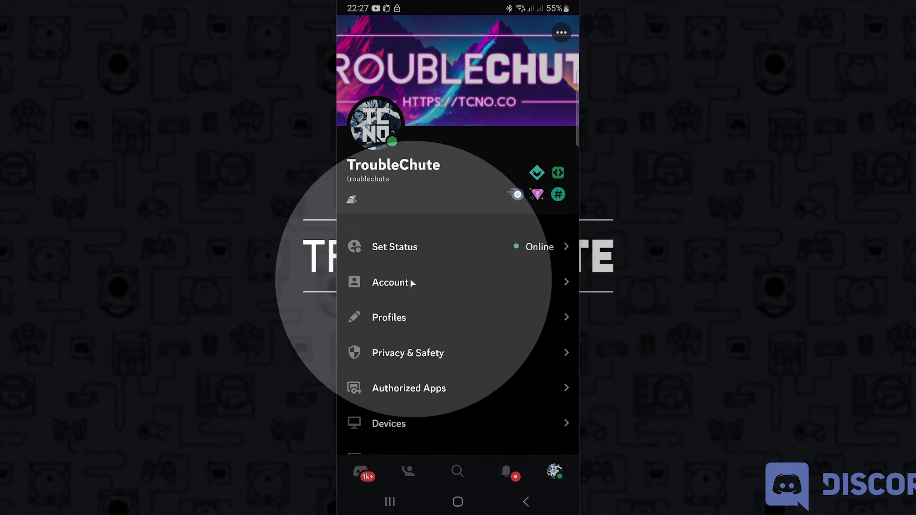
- From Account settings, reach the Edit Username screen for troublechute and focus its text field
click(393, 281)
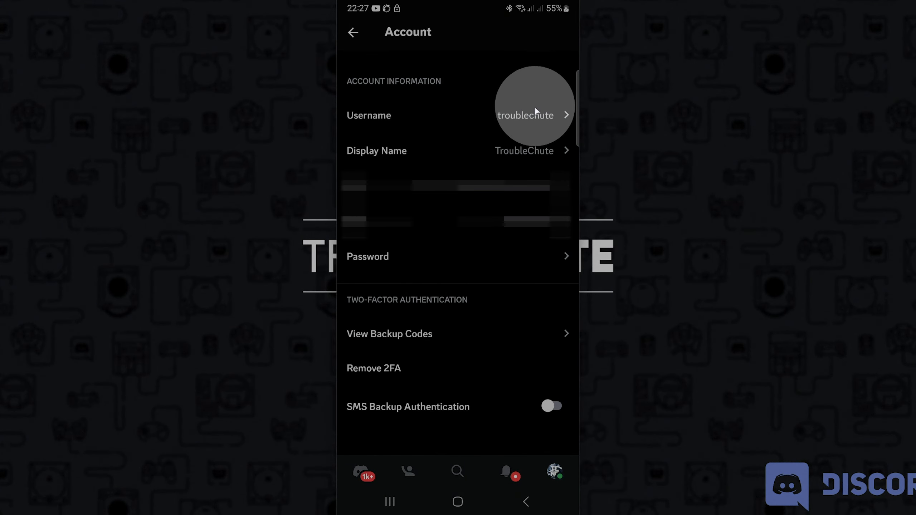
click(524, 115)
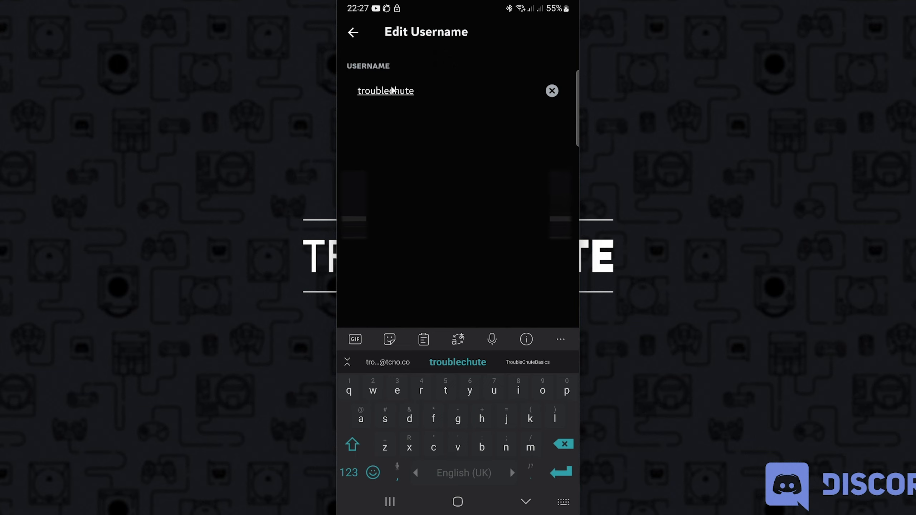
click(353, 32)
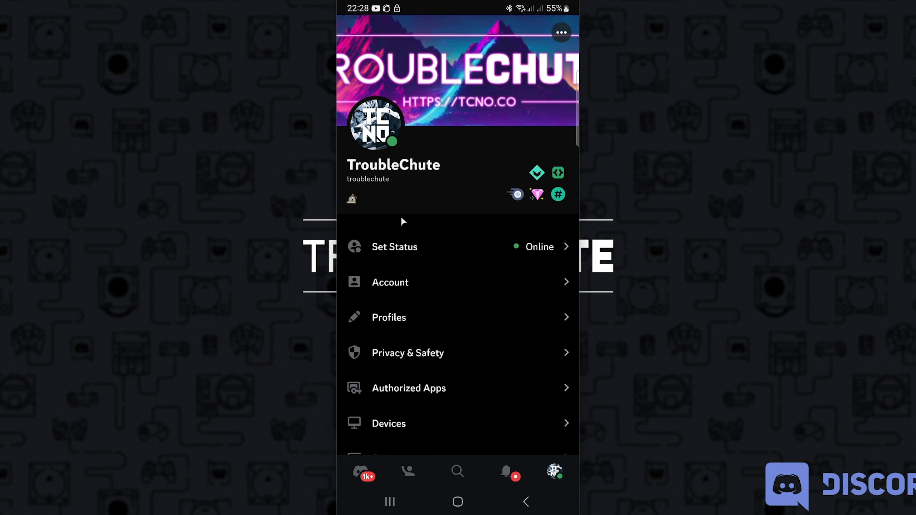
mouse_move(506, 259)
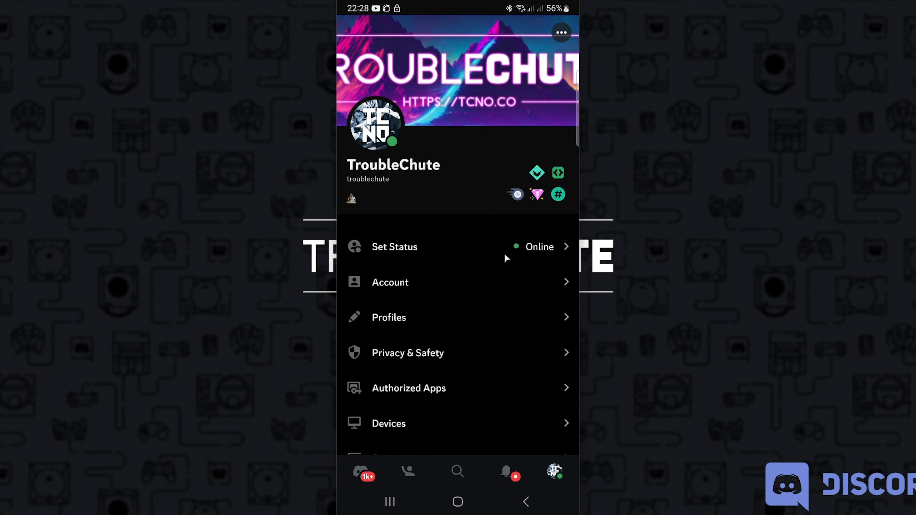
mouse_move(387, 329)
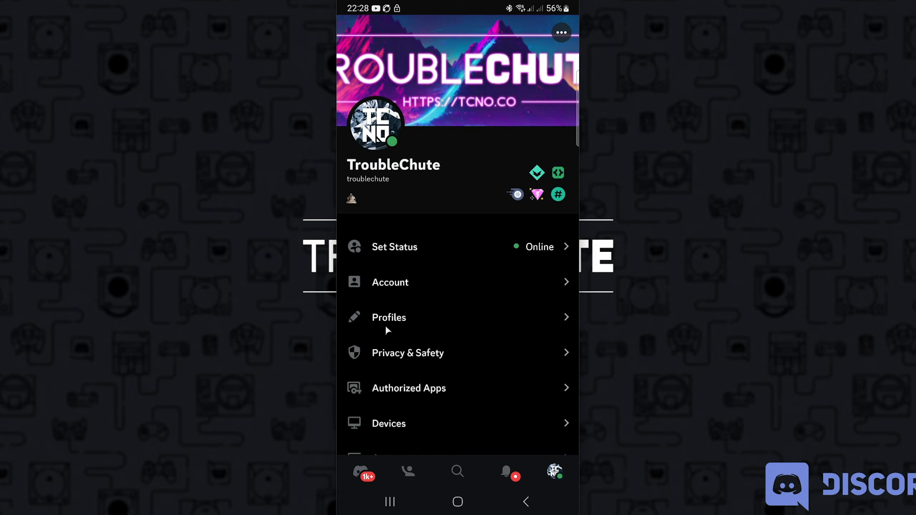
- In Profiles, scroll the User Profile tab down to the Legacy Username Badge toggle
click(389, 317)
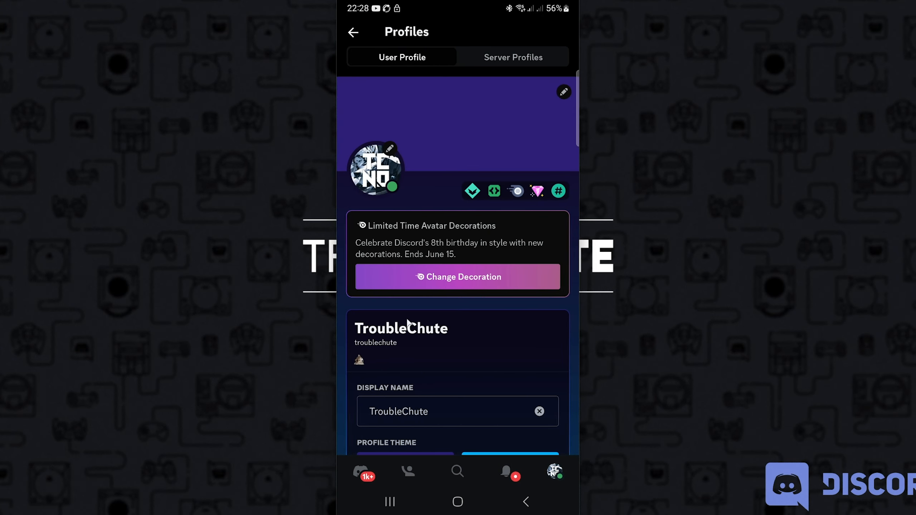
scroll(down, 3)
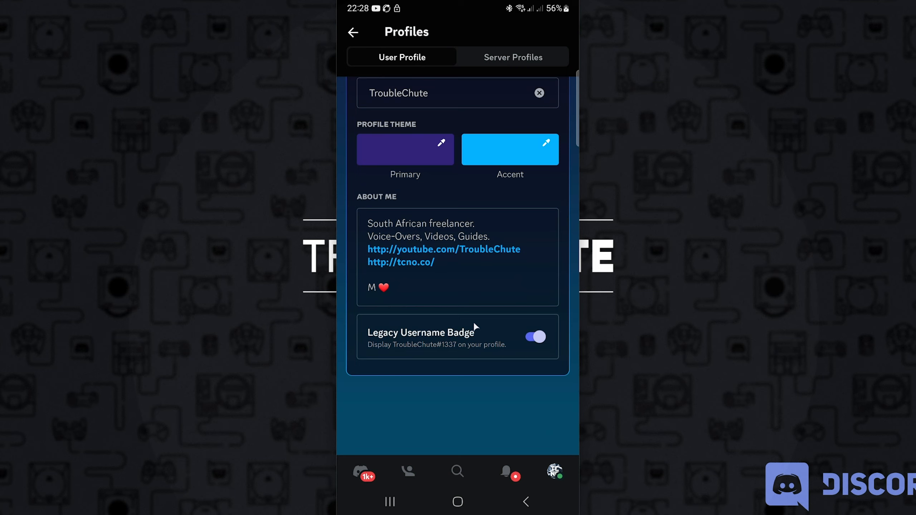
click(534, 336)
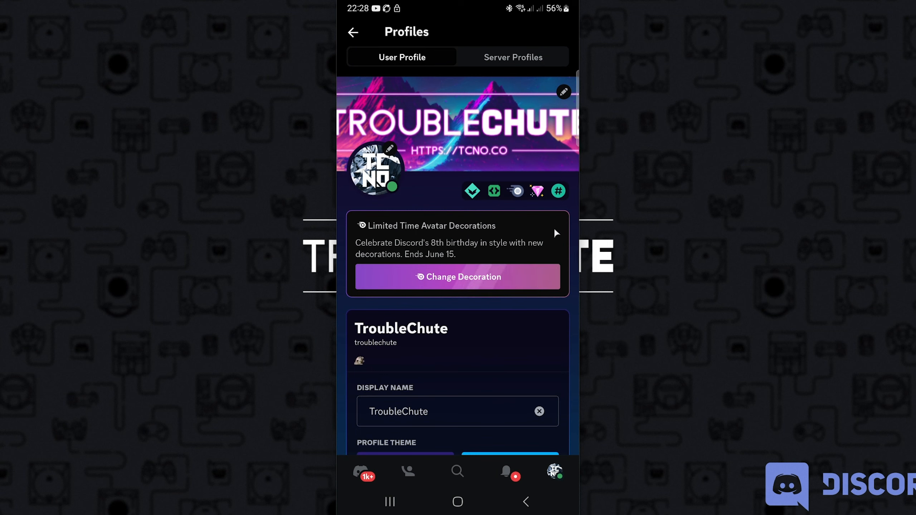
mouse_move(517, 228)
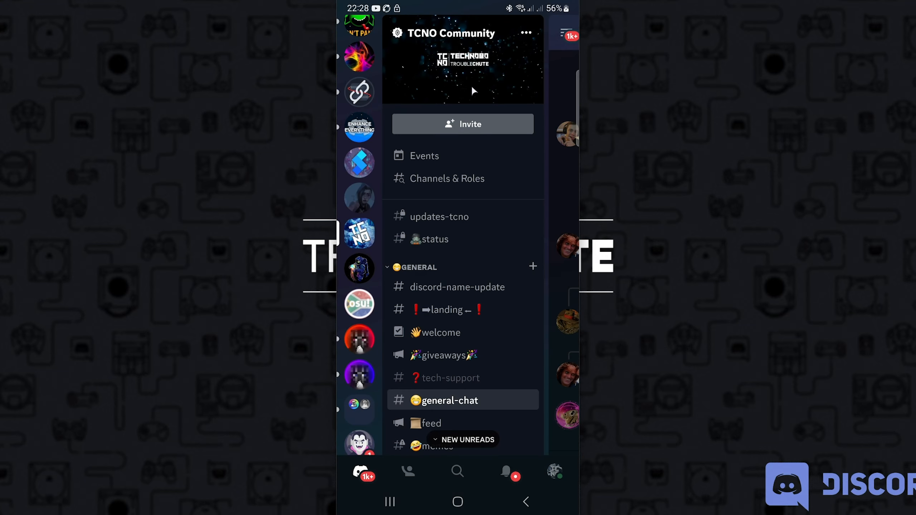
- Close the server drawer to land back in TCNO Community's general-chat channel
click(452, 400)
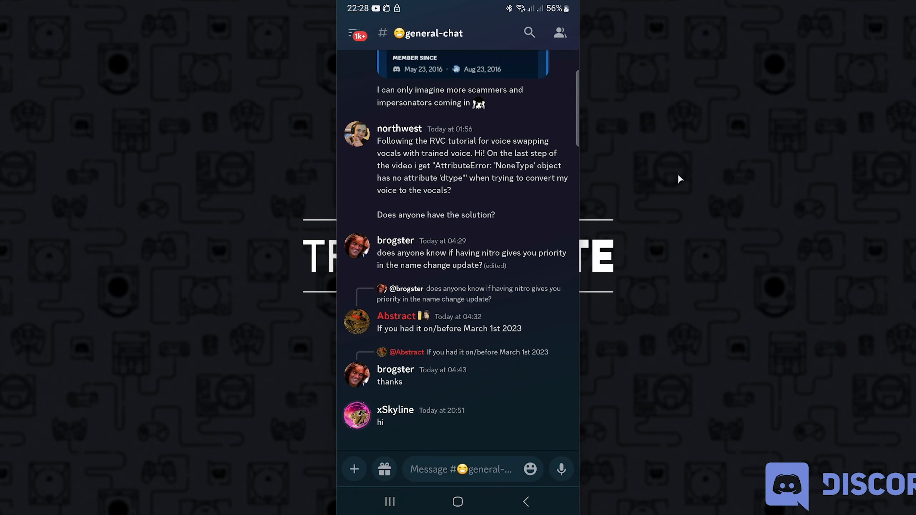